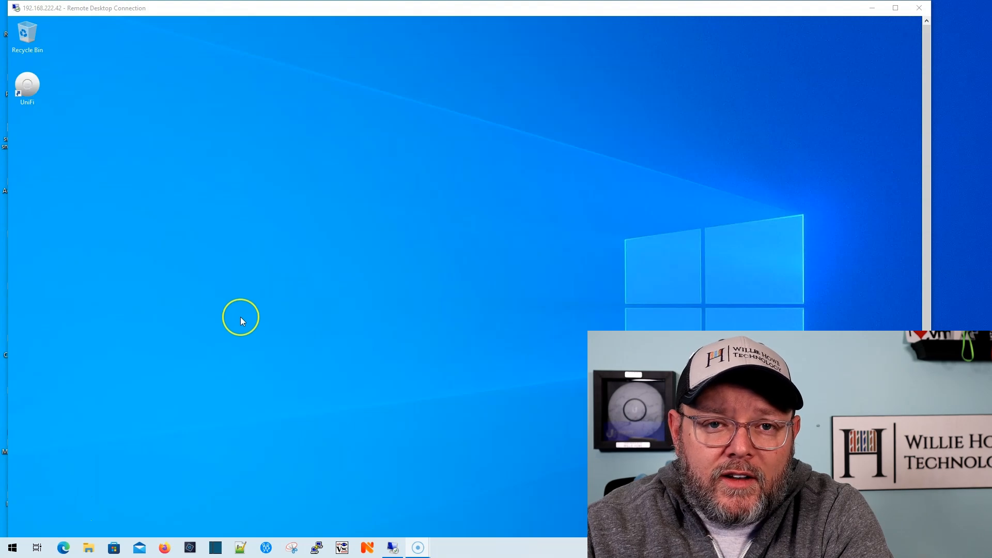
mouse_move(251, 321)
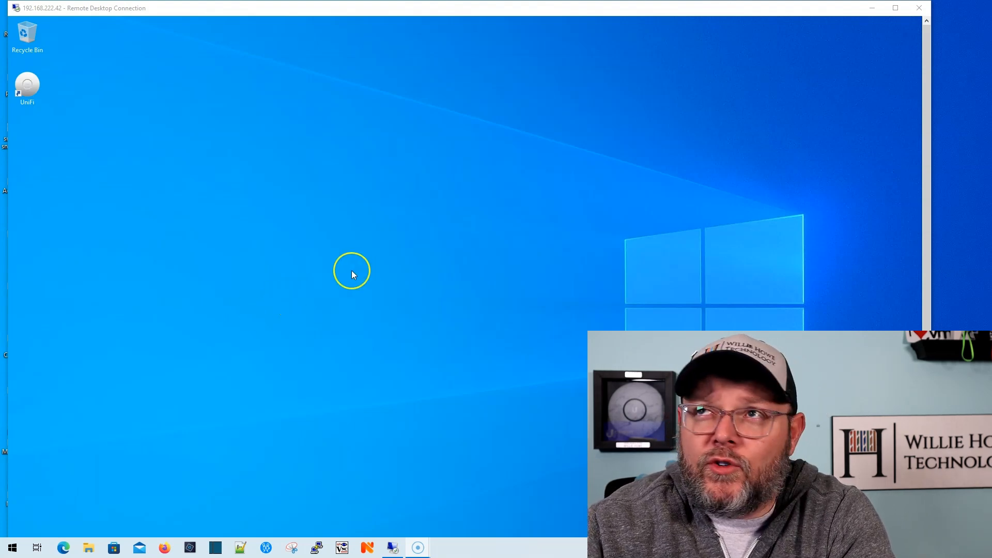
mouse_move(430, 240)
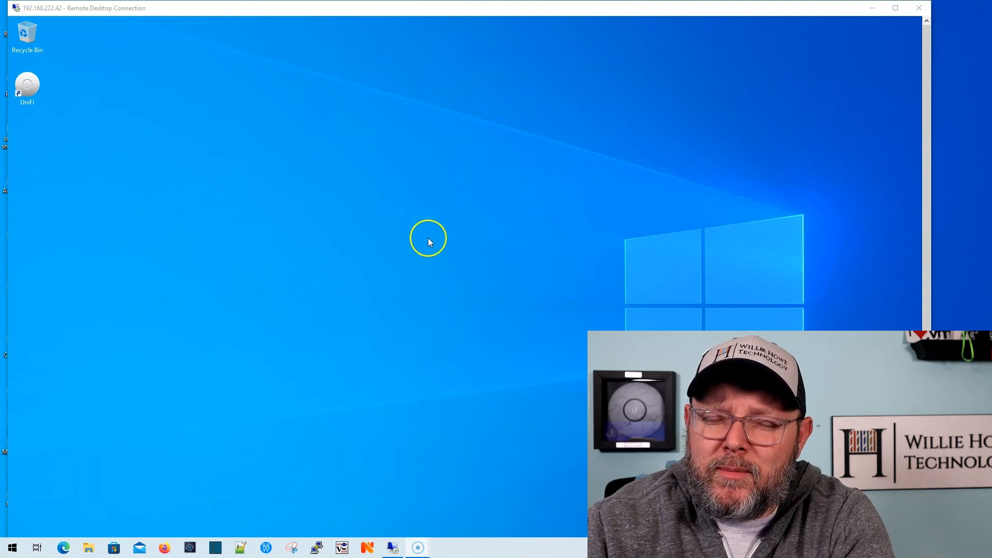
mouse_move(825, 71)
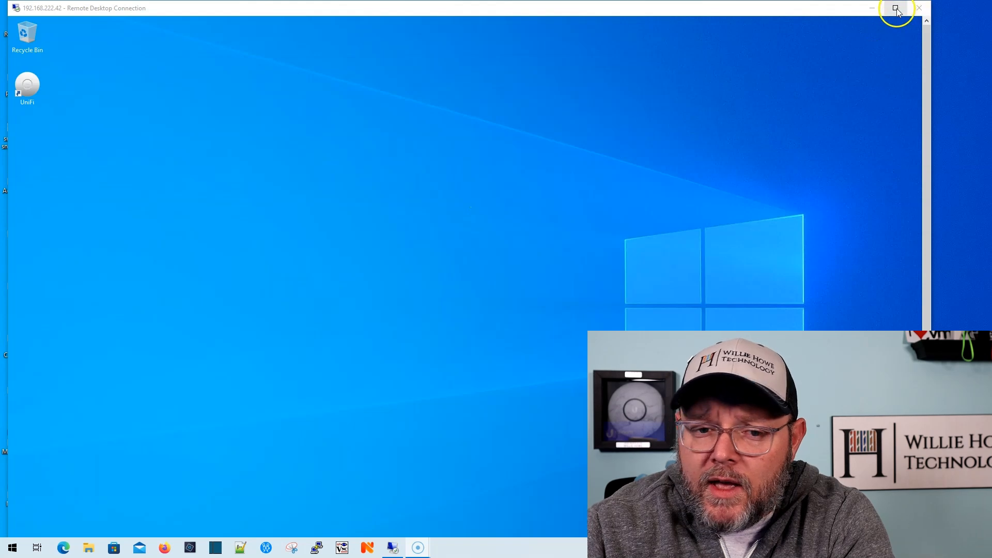
Maximize the remote session and reach the Windows Security settings page by searching 'security' in Settings
click(894, 8)
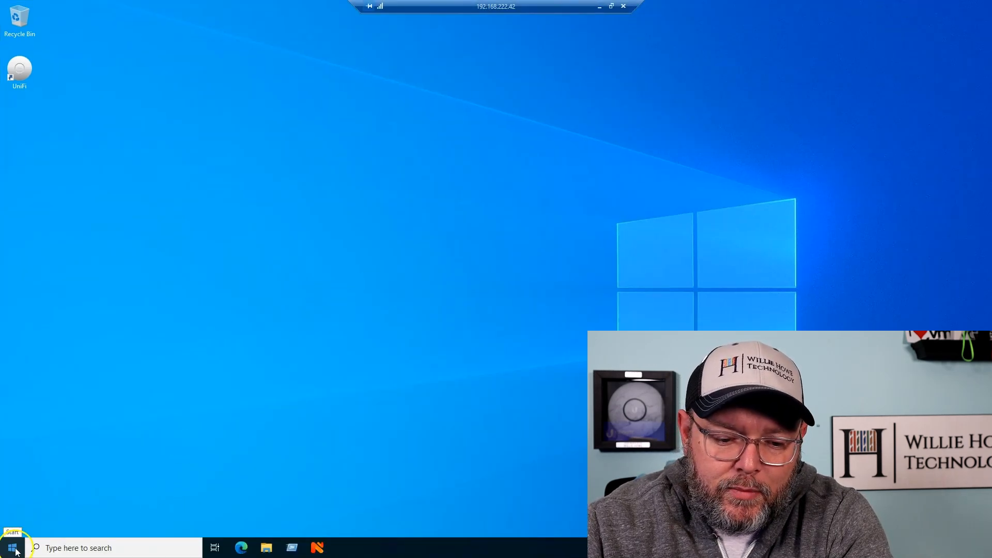
click(10, 546)
text(s)
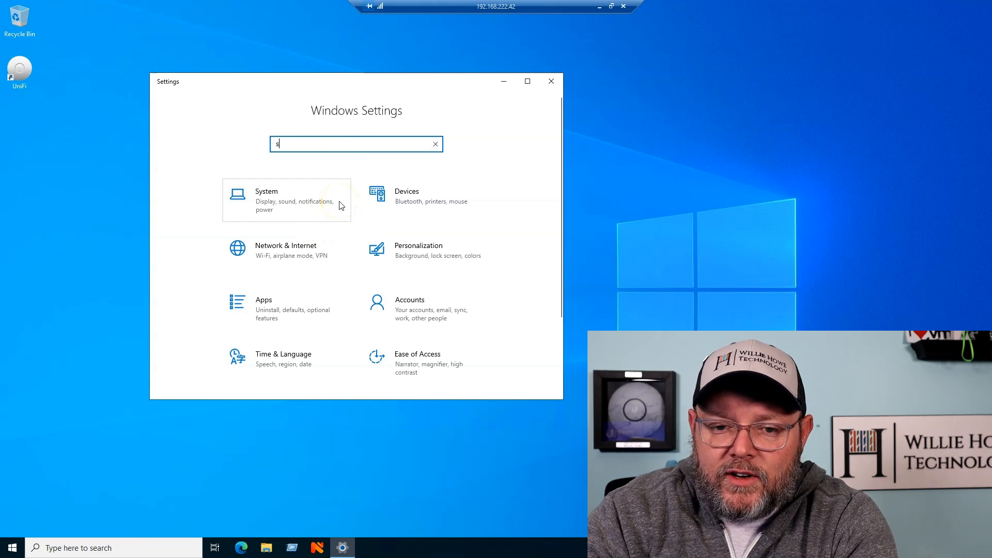
text(ecuri)
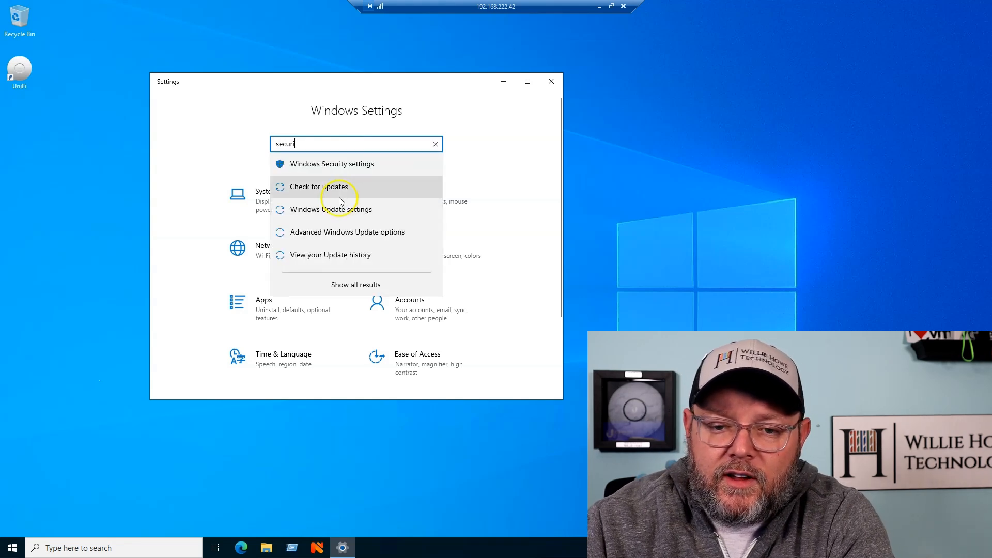
click(331, 163)
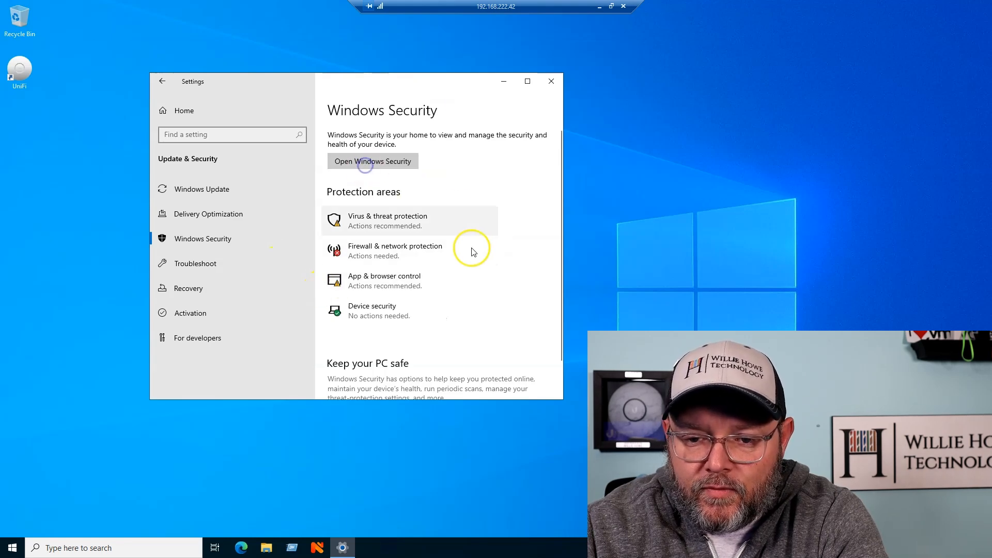
Launch the Windows Security app and reach Ransomware protection via Virus & threat protection
click(374, 161)
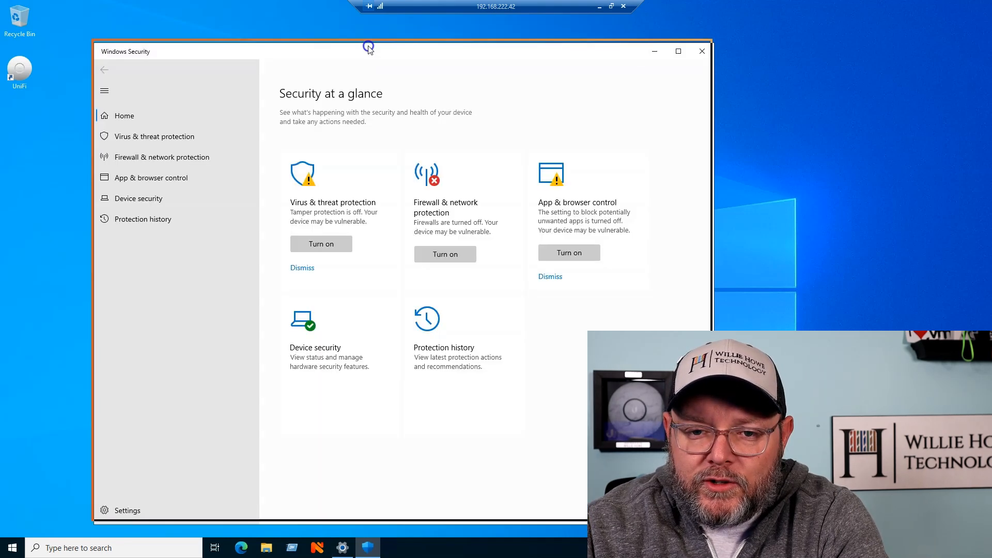
drag(370, 48, 366, 30)
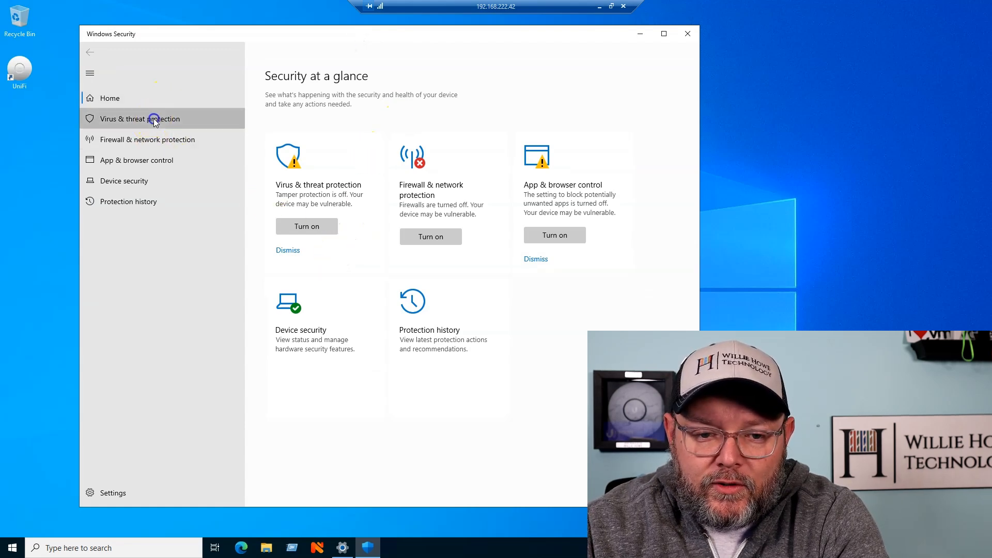
click(155, 119)
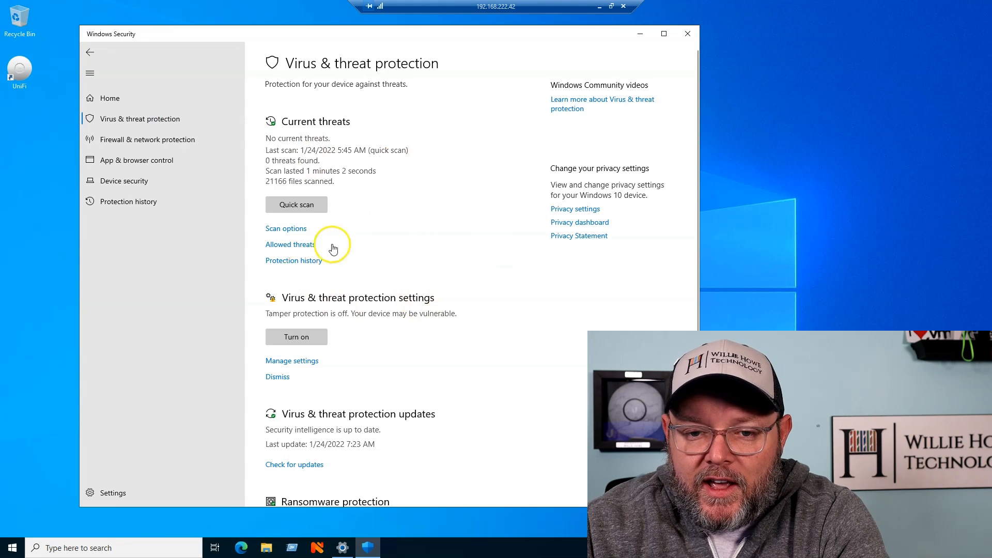
scroll(down, 3)
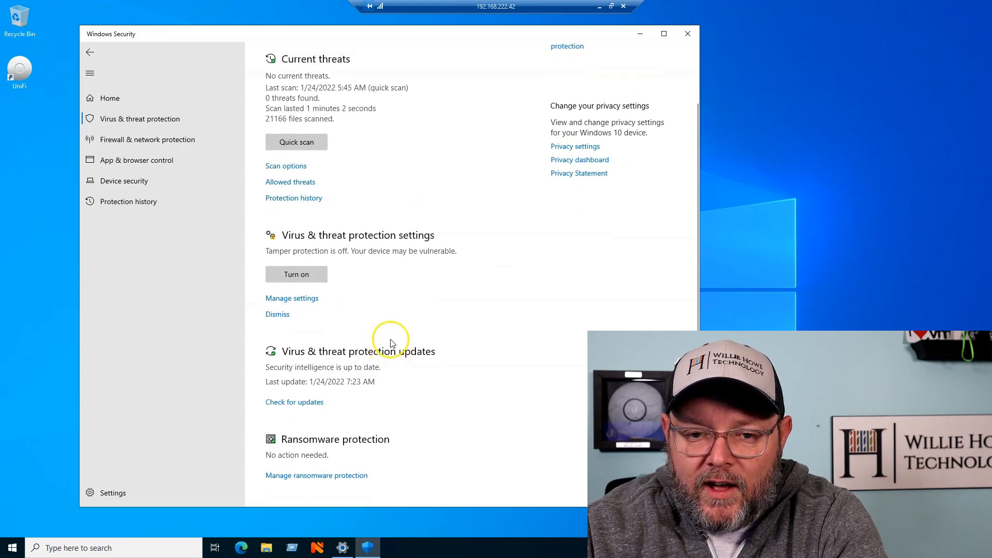
mouse_move(311, 457)
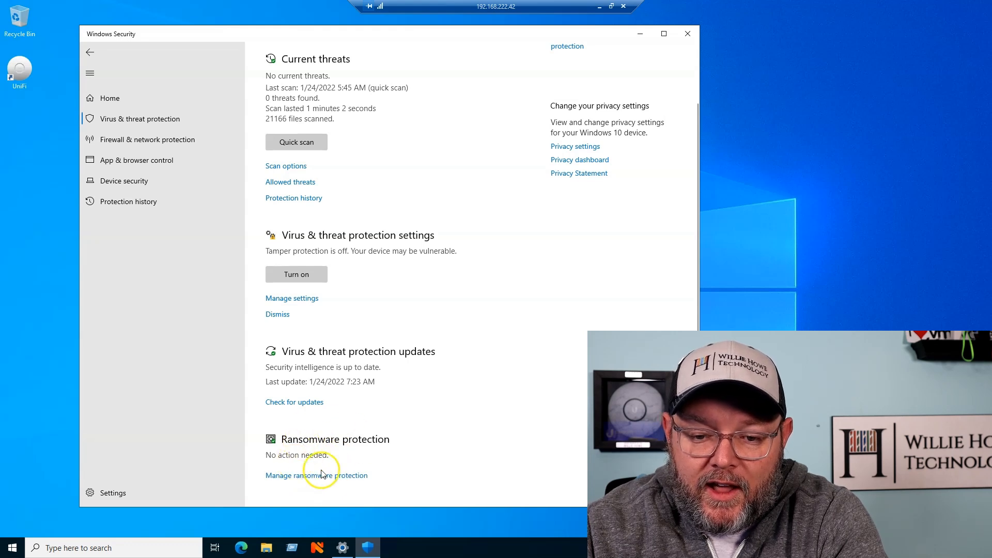
click(316, 475)
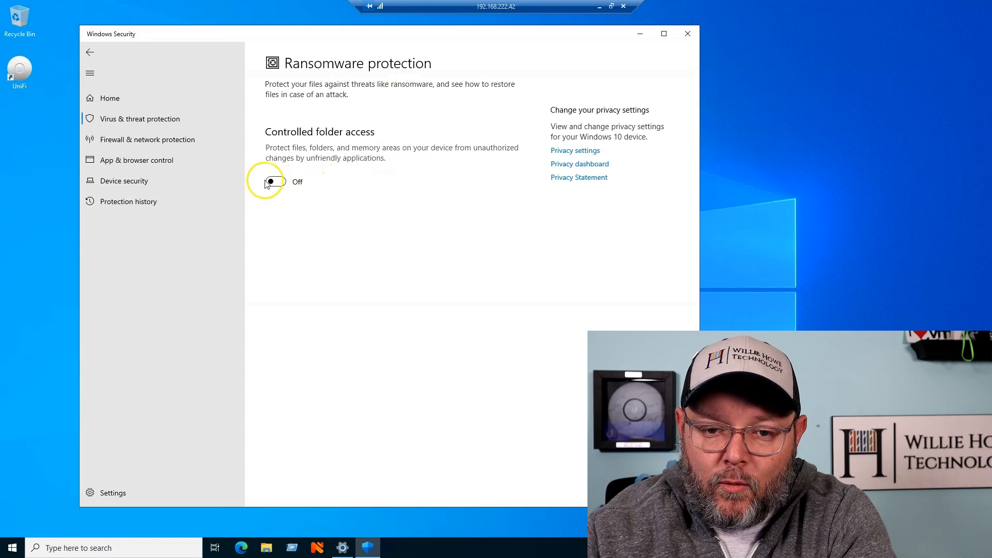
Switch Controlled folder access to On and view the default Protected folders list
click(272, 181)
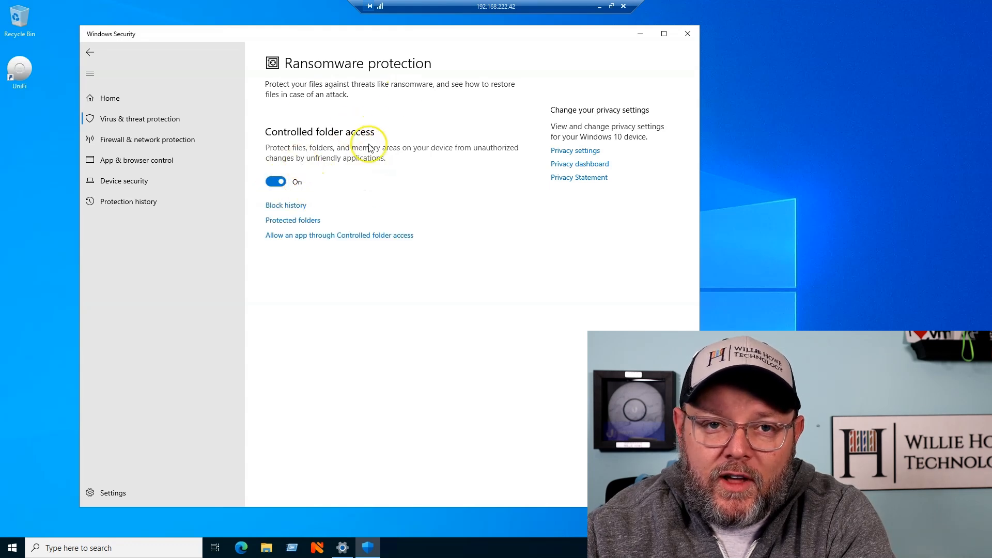
mouse_move(299, 228)
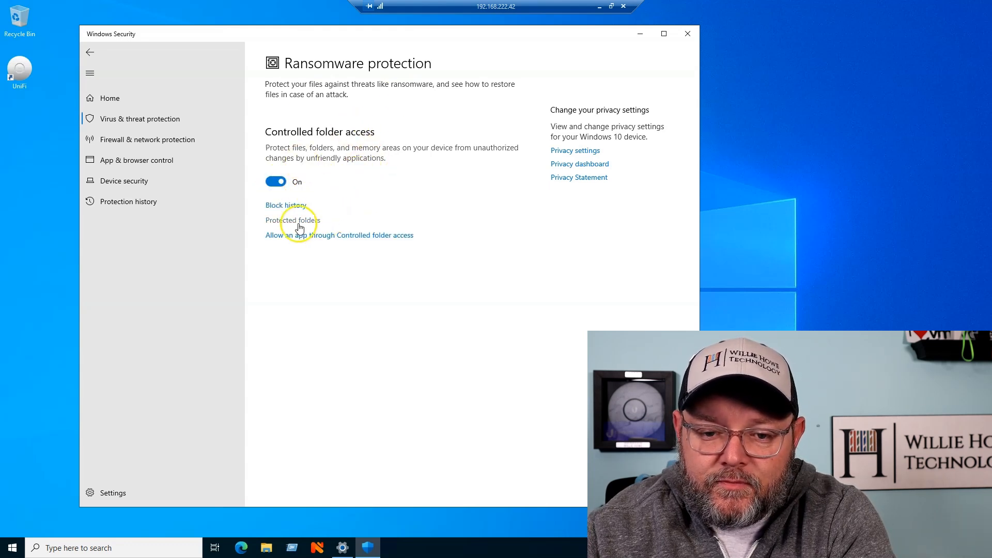
click(289, 220)
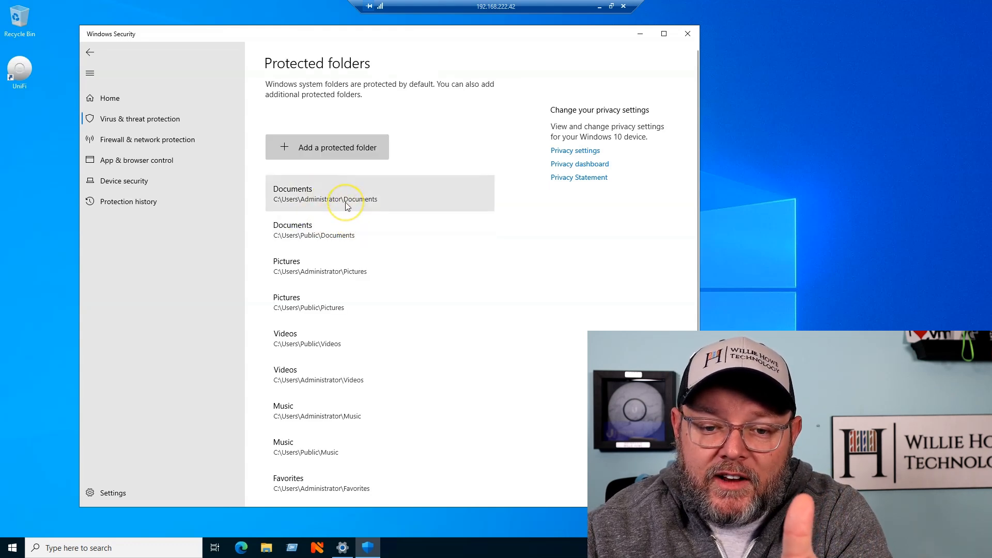
scroll(down, 3)
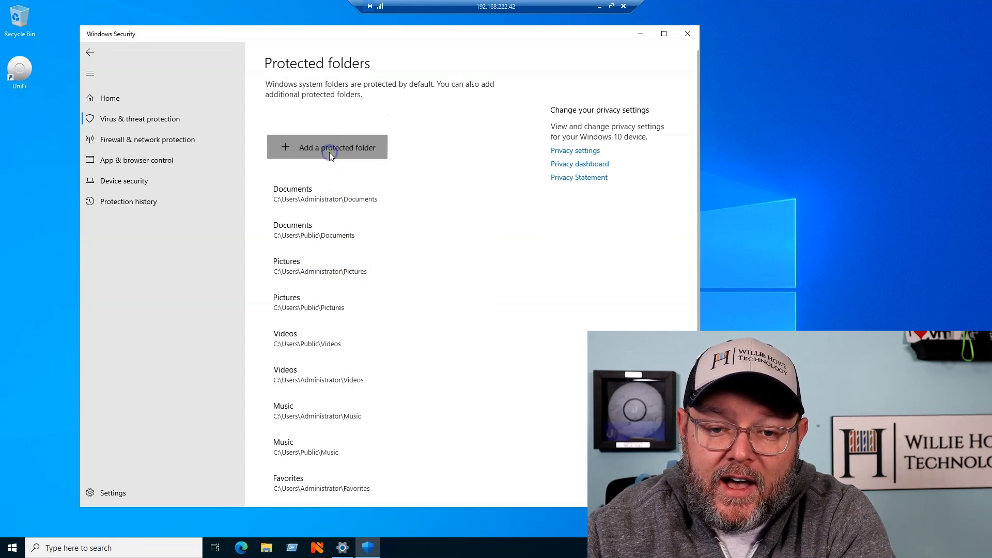
Add C:\Users from Local Disk (C:) as a new protected folder
click(330, 147)
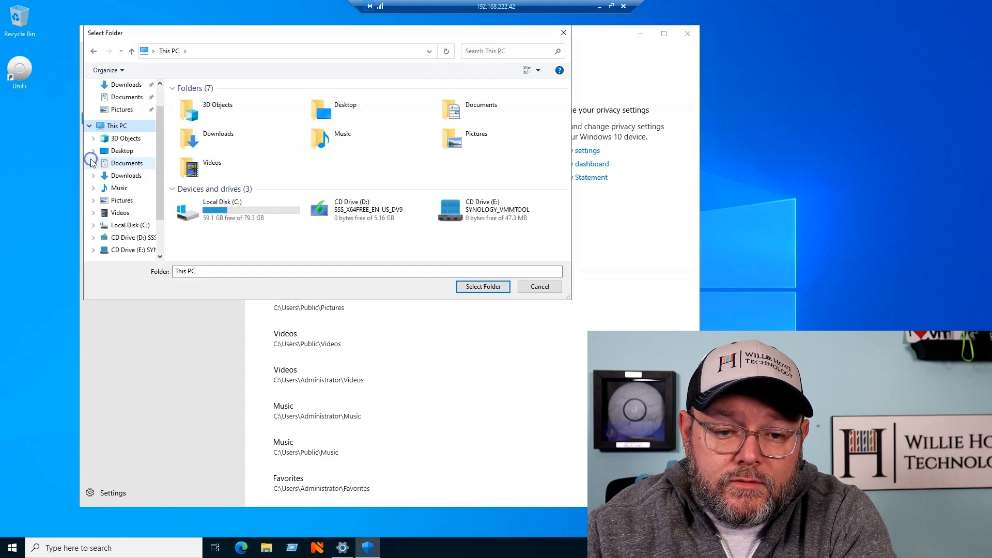
mouse_move(195, 202)
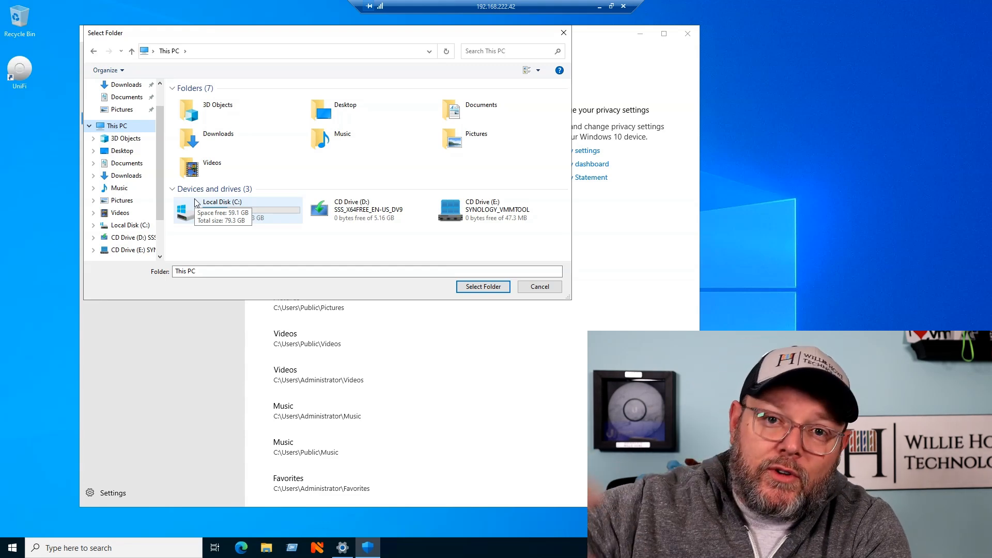
double_click(221, 209)
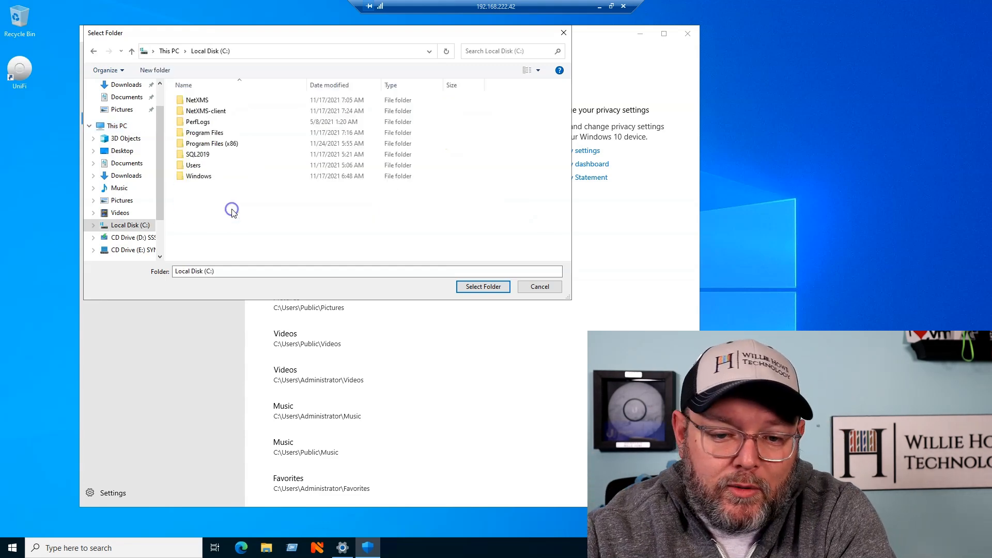
click(193, 164)
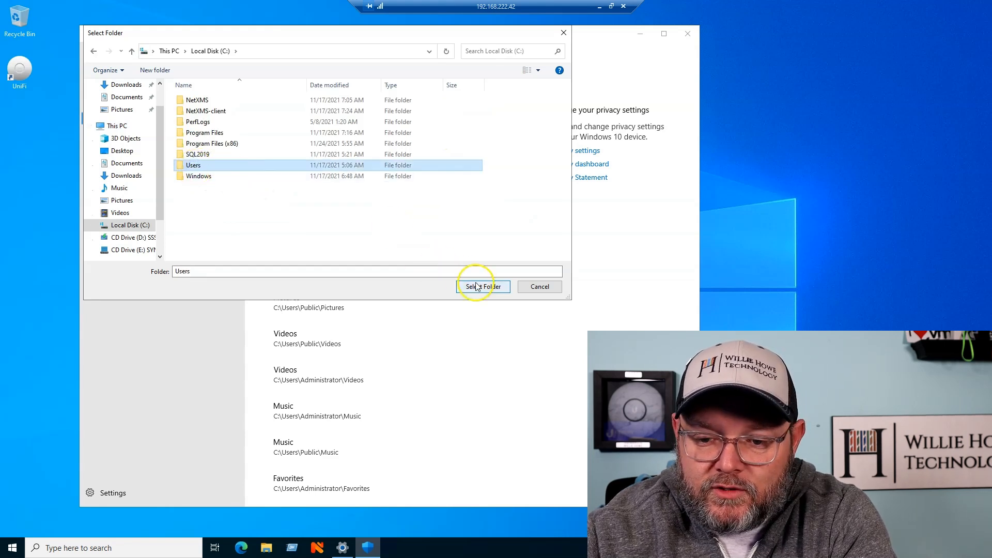
click(484, 287)
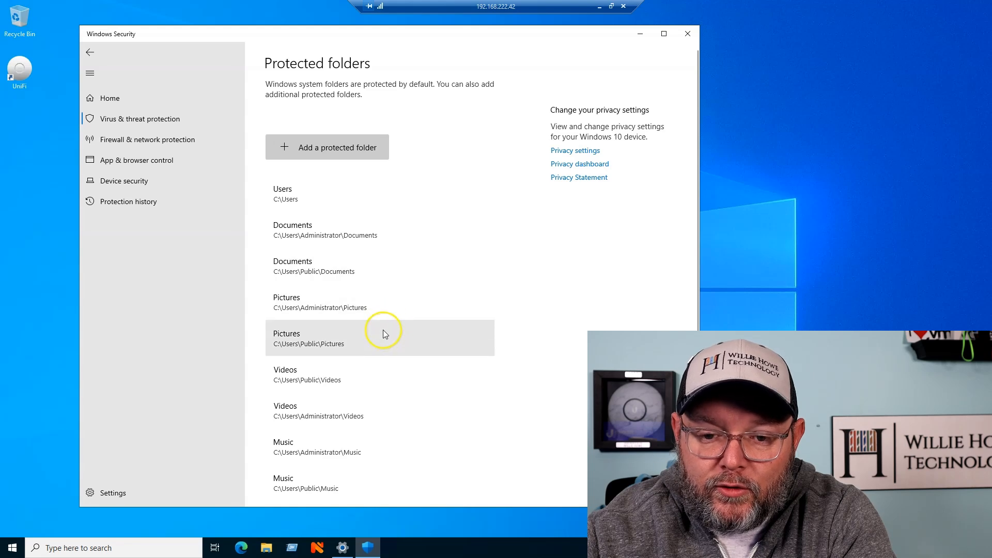
mouse_move(358, 227)
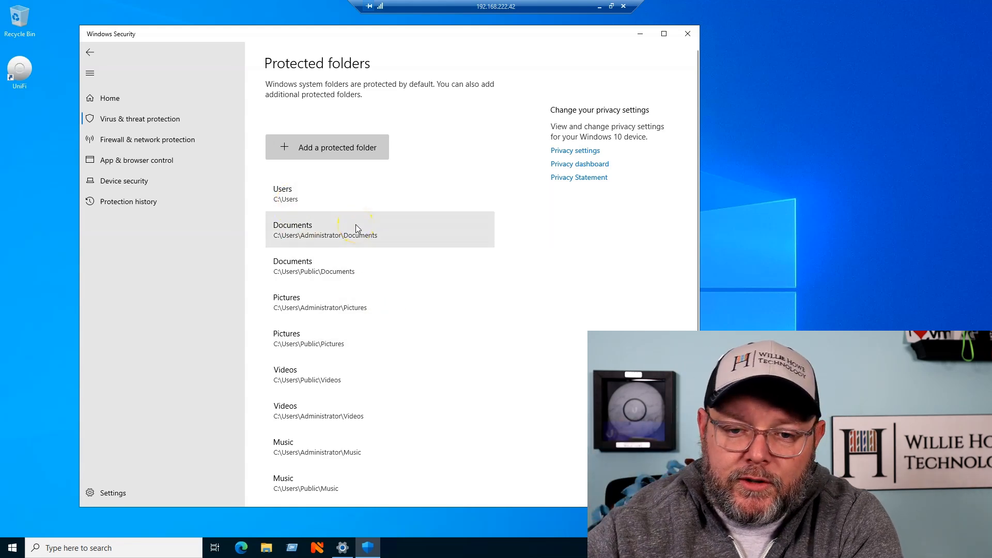
mouse_move(327, 192)
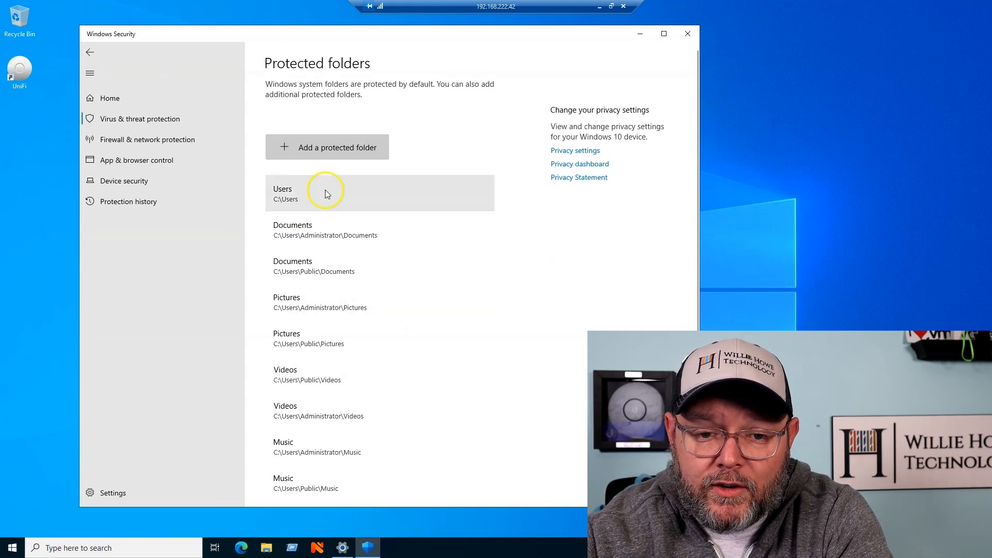
mouse_move(101, 67)
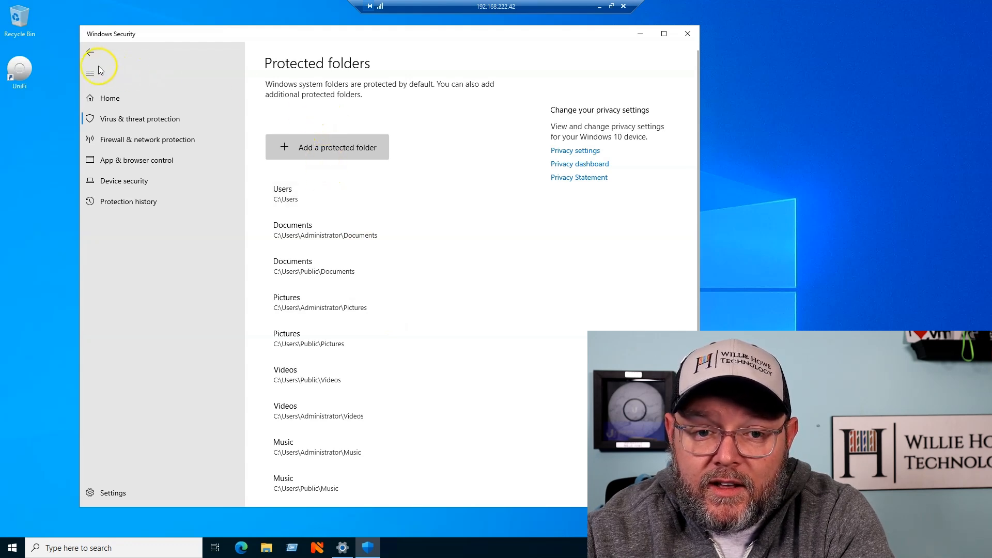
Go back and begin adding an allowed app through Controlled folder access by browsing all apps
click(90, 54)
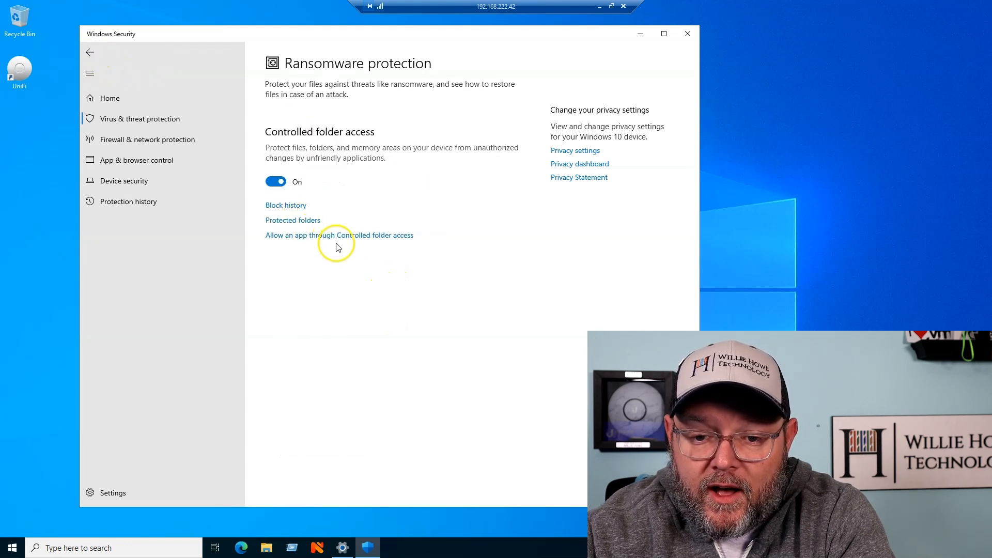
click(339, 236)
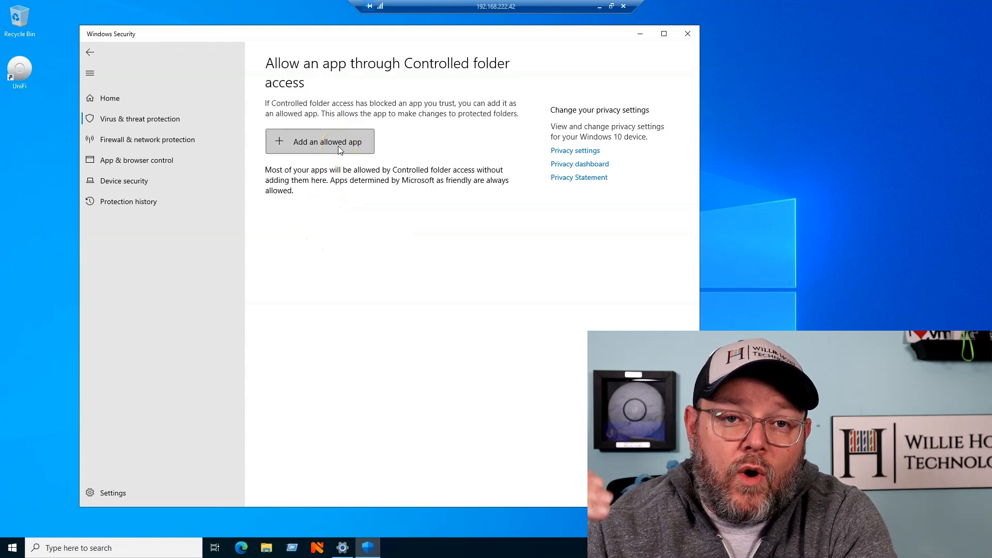
click(327, 141)
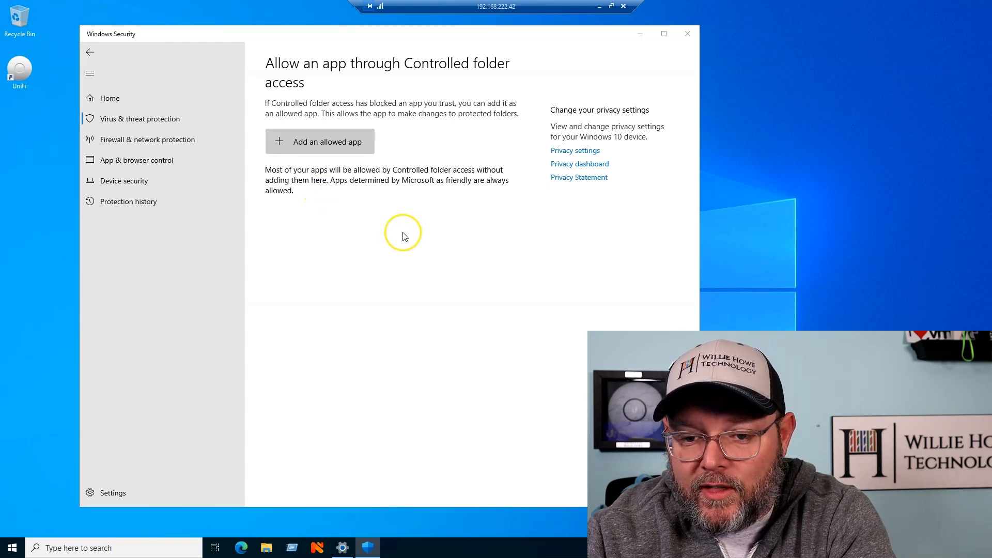
click(319, 140)
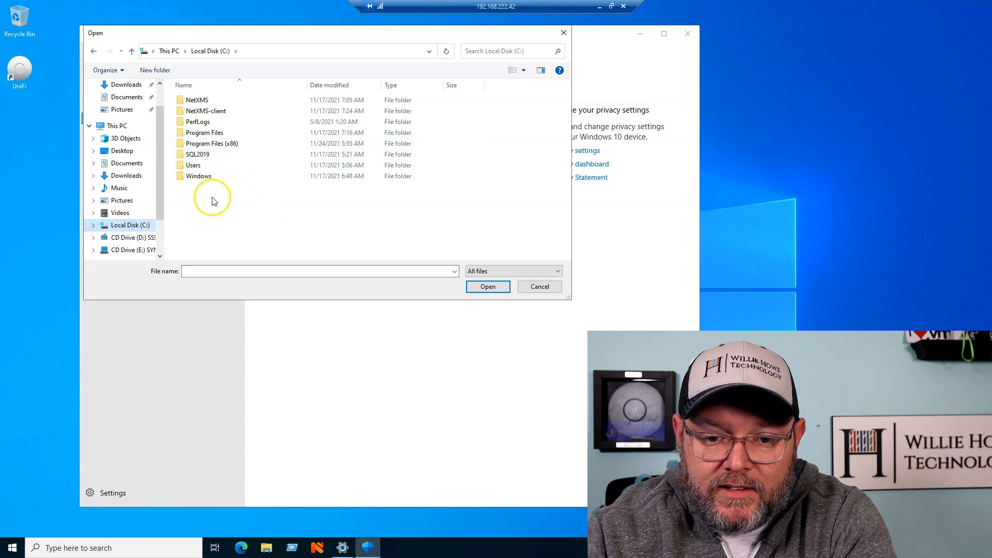
Navigate into C:\Windows\System32 and locate notepad.exe to allow it
click(206, 176)
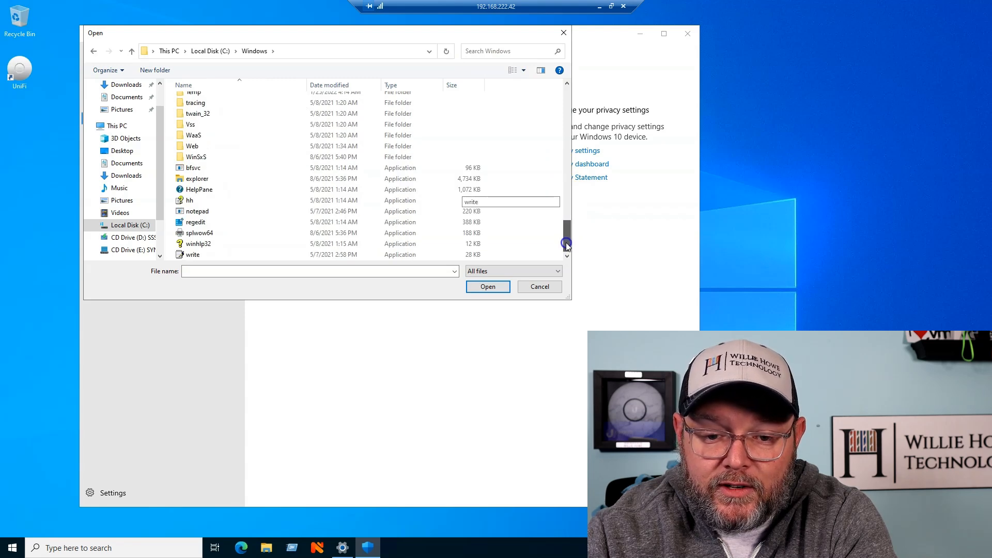
scroll(down, 3)
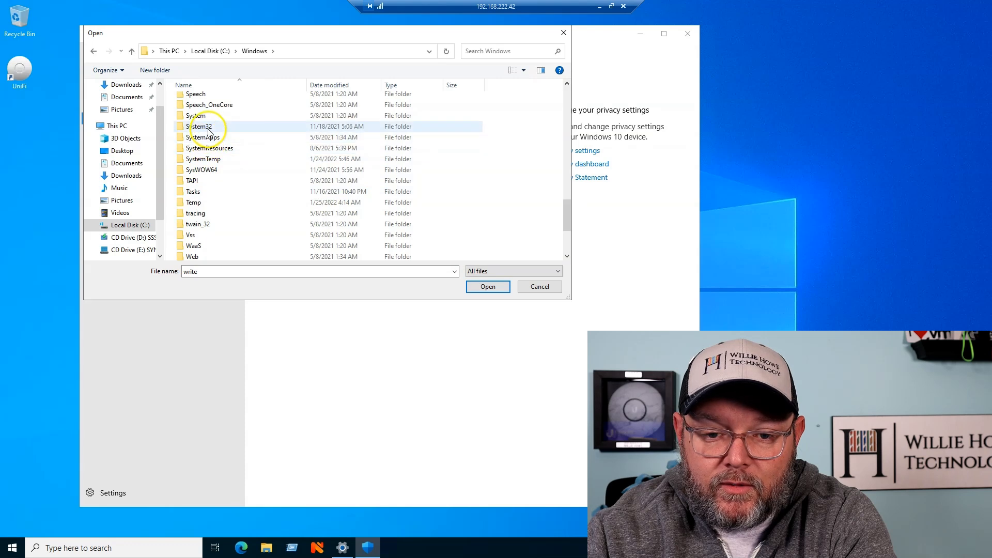
double_click(200, 127)
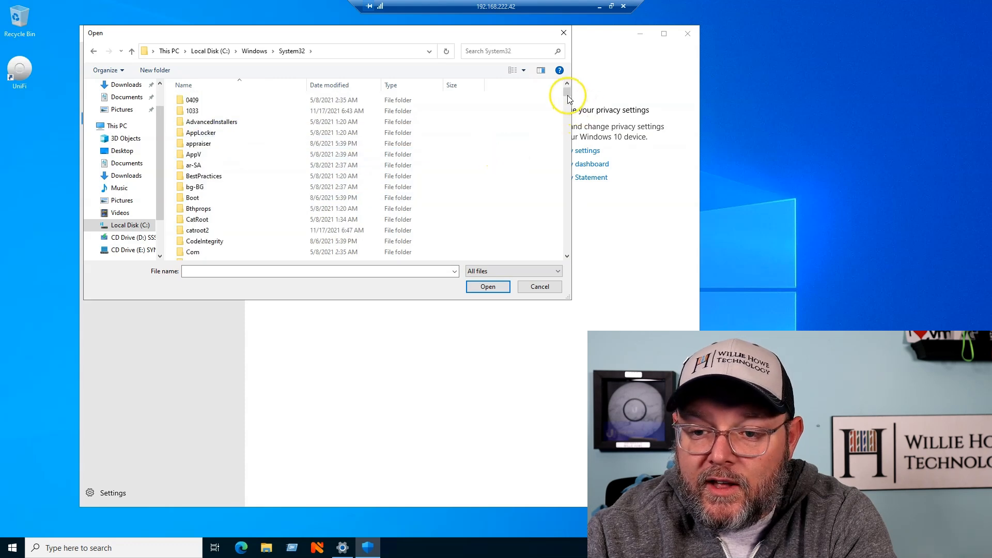
scroll(down, 3)
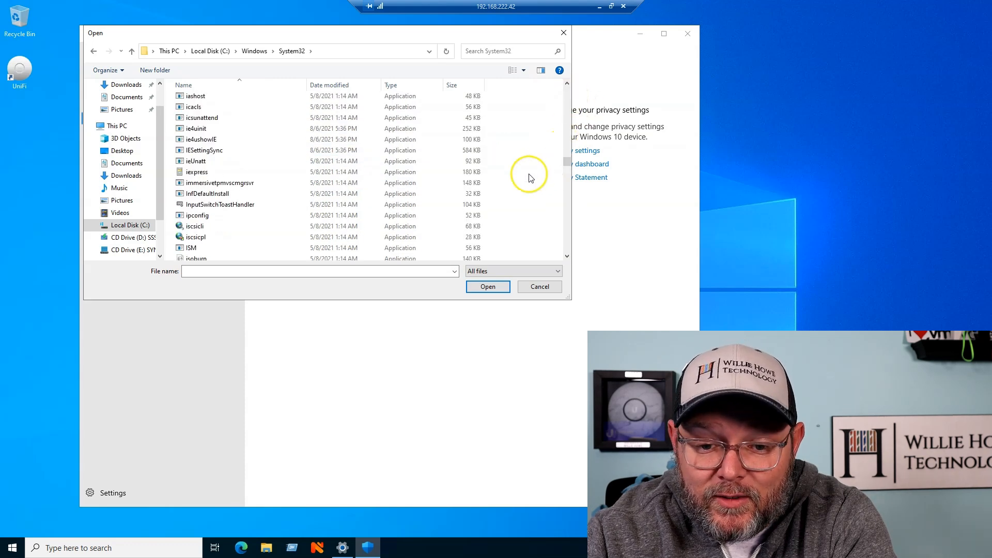
mouse_move(505, 208)
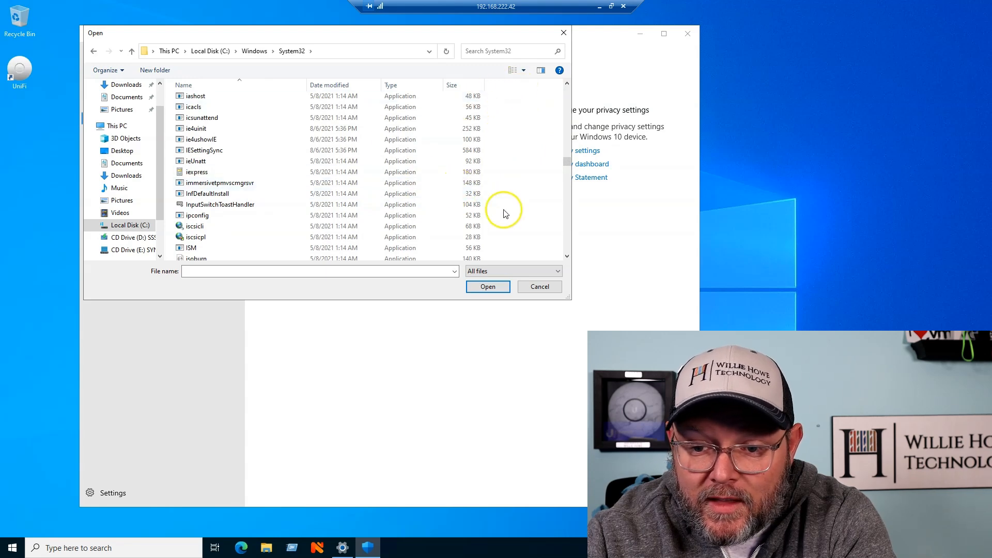
scroll(down, 3)
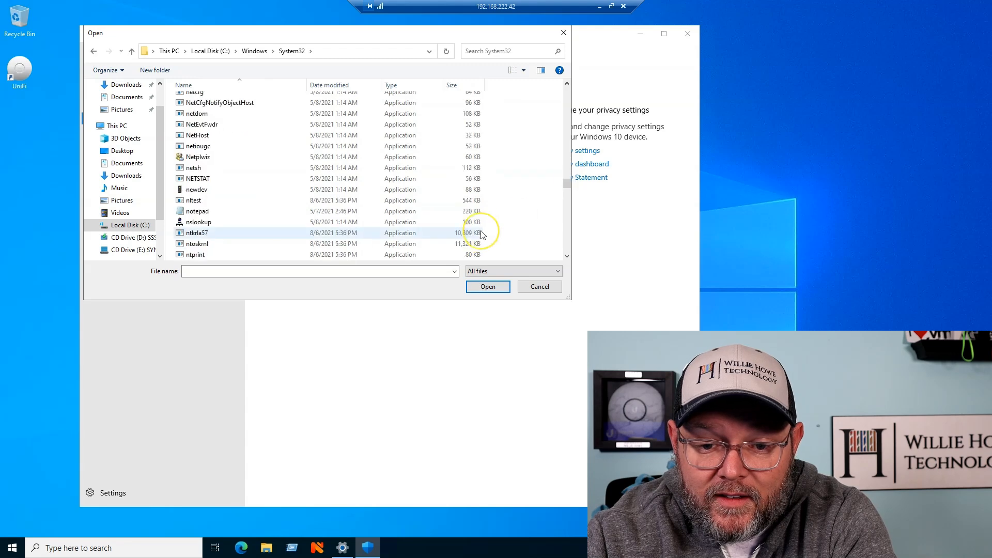
scroll(down, 3)
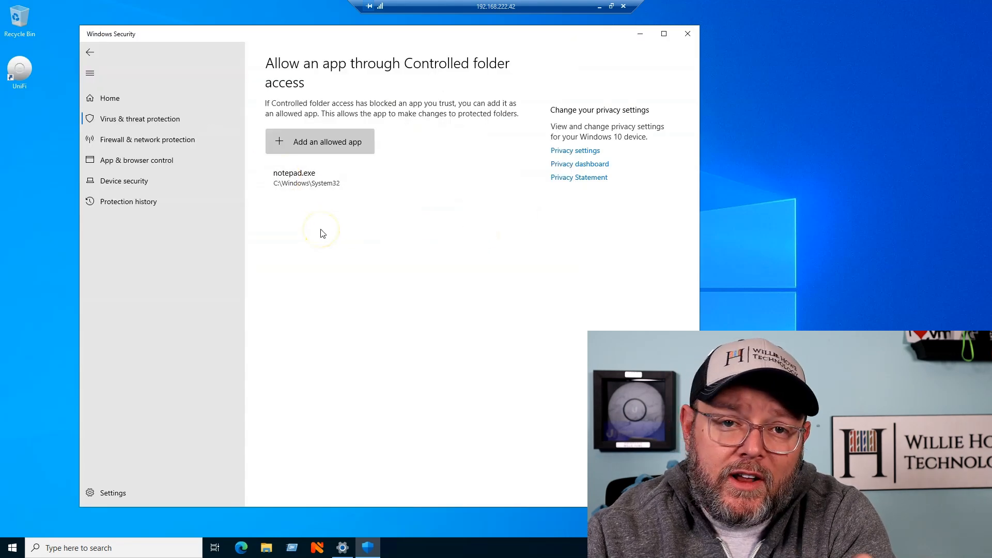
mouse_move(316, 217)
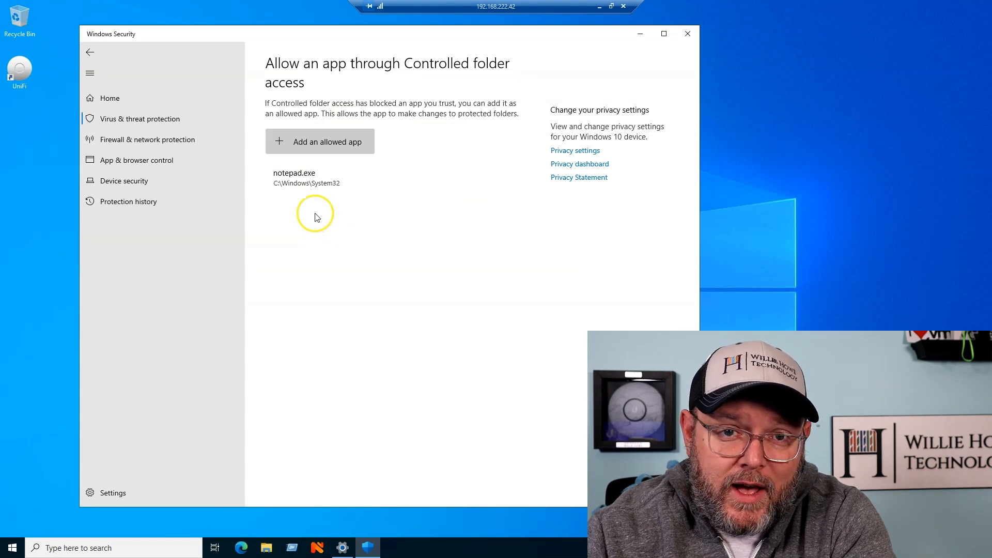
Show the Protection history for blocked folder access, listing no recent actions
click(91, 52)
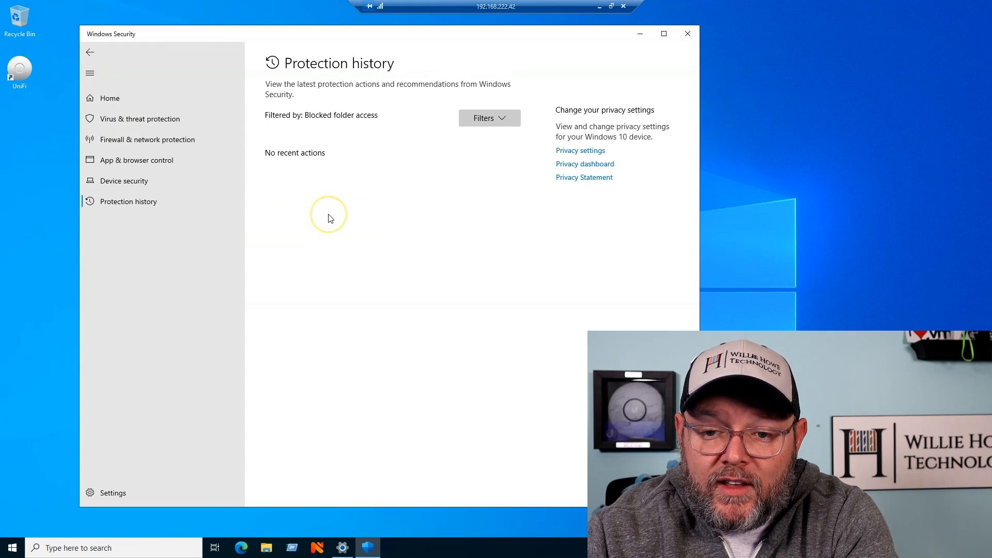
mouse_move(335, 214)
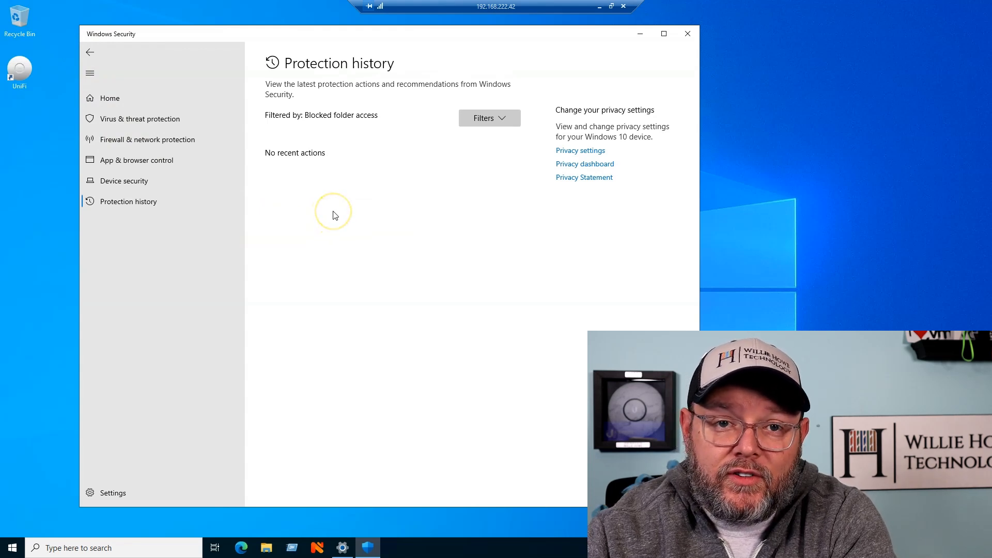